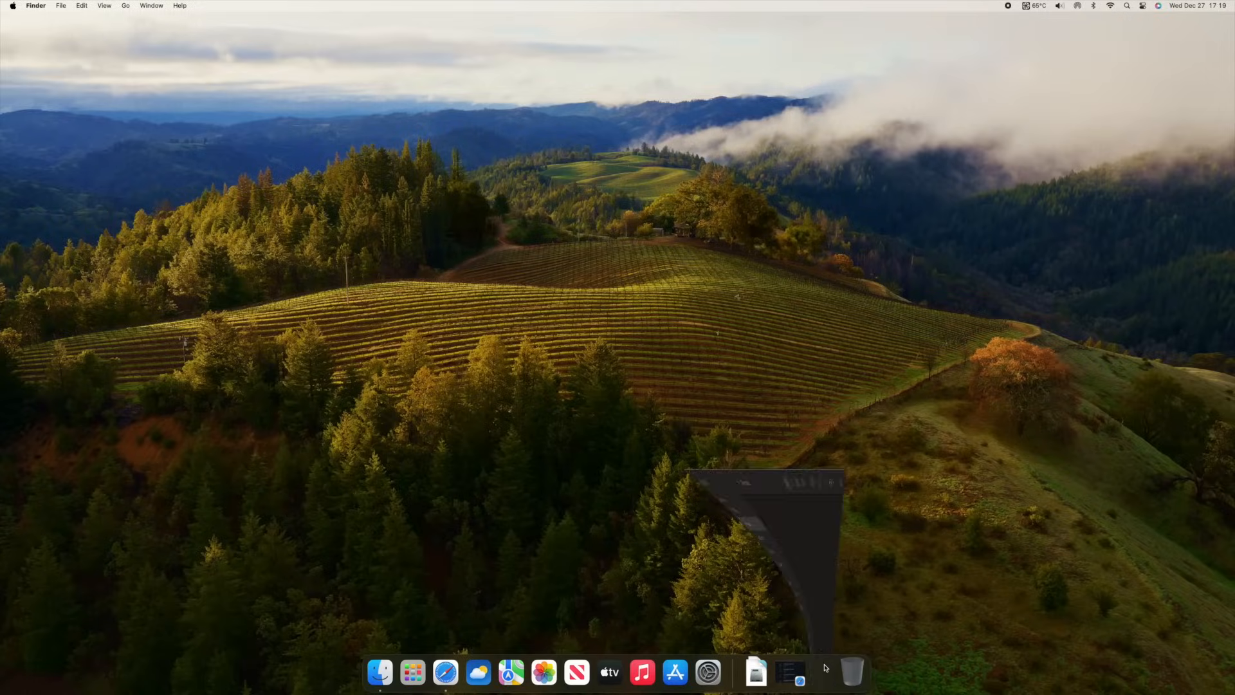
# Navigate via Go > Computer to the top-level view and open the Macintosh HD drive.
pyautogui.click(379, 671)
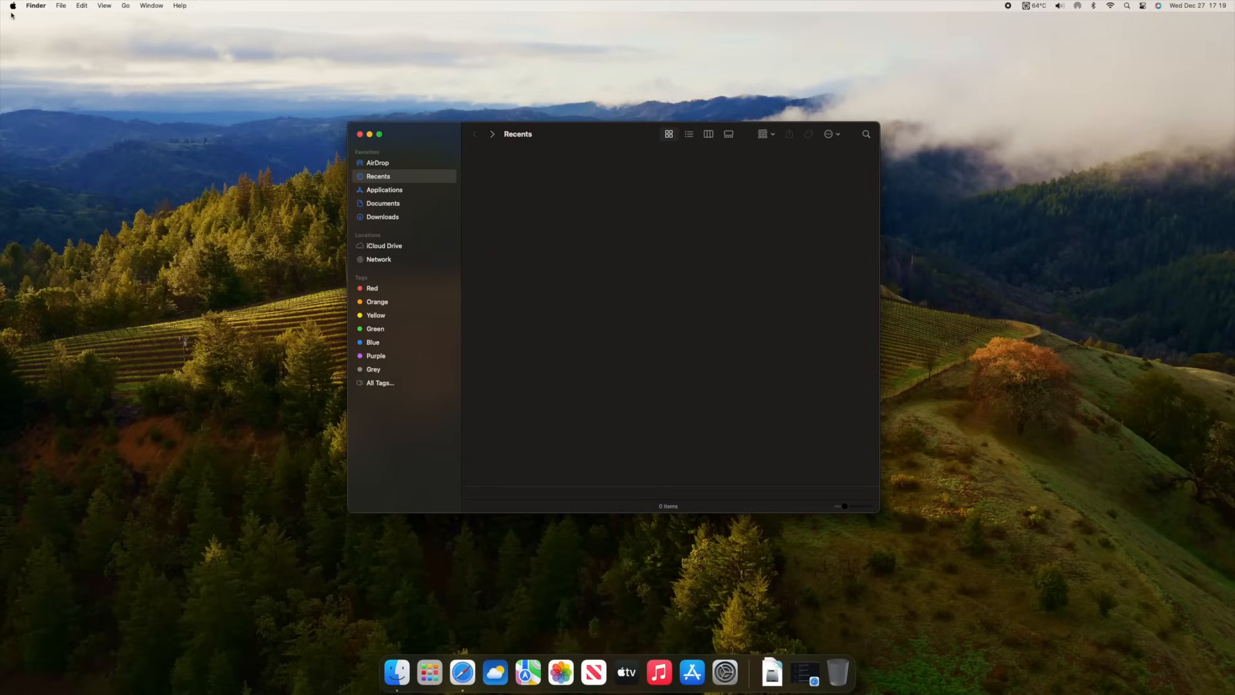
pyautogui.click(124, 5)
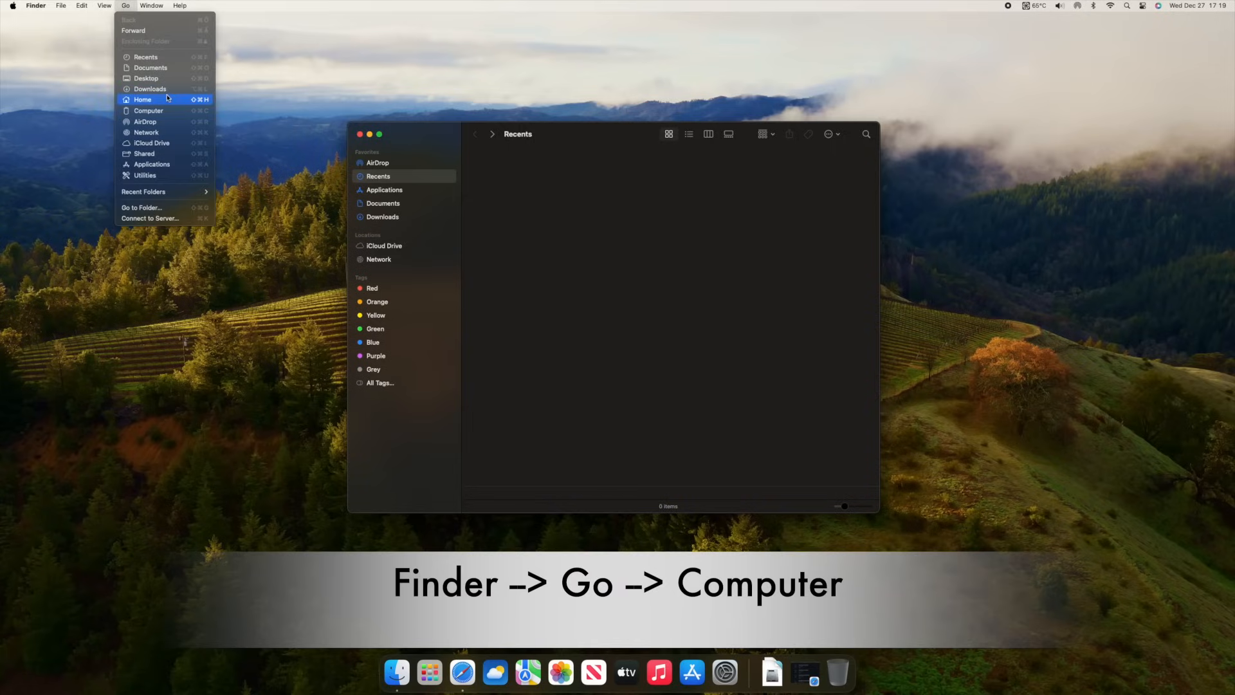
pyautogui.click(148, 111)
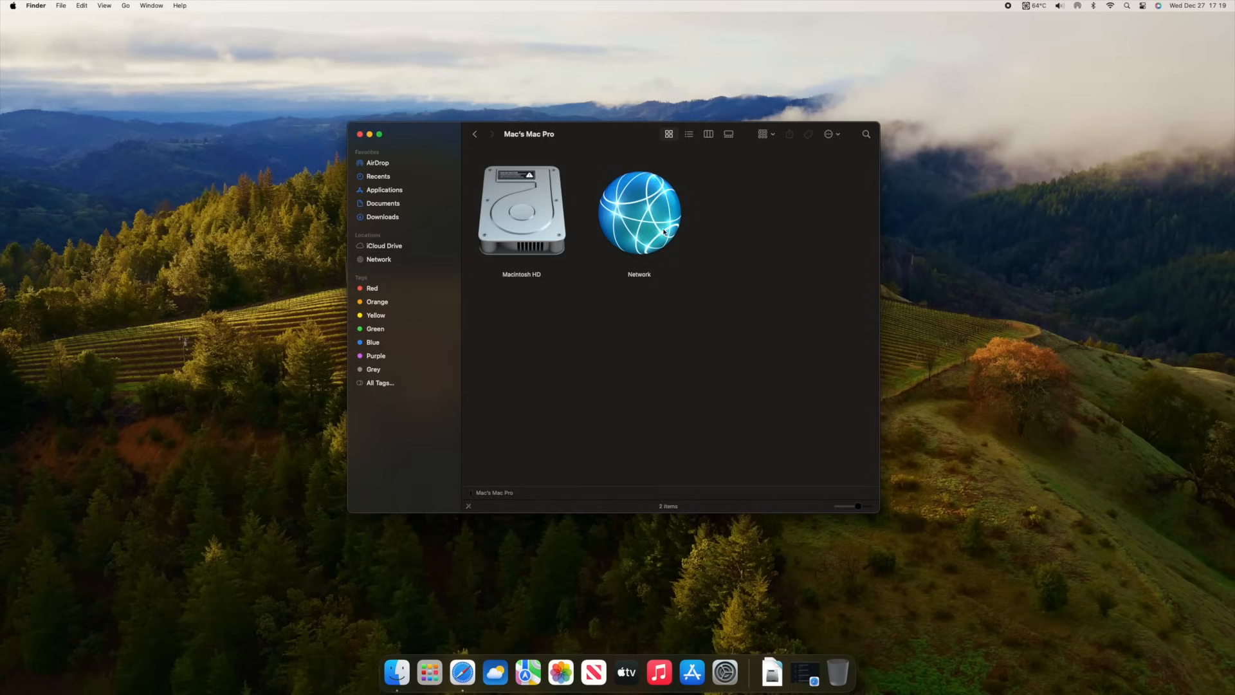
pyautogui.moveTo(653, 224)
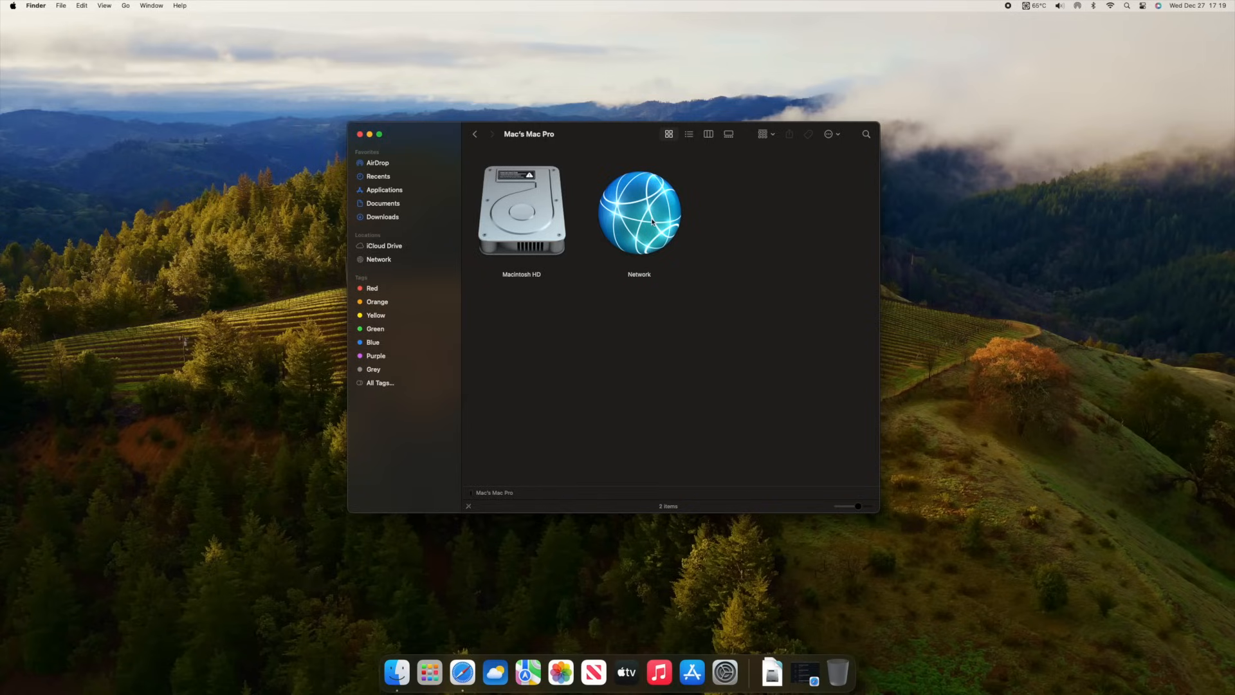
pyautogui.moveTo(522, 211)
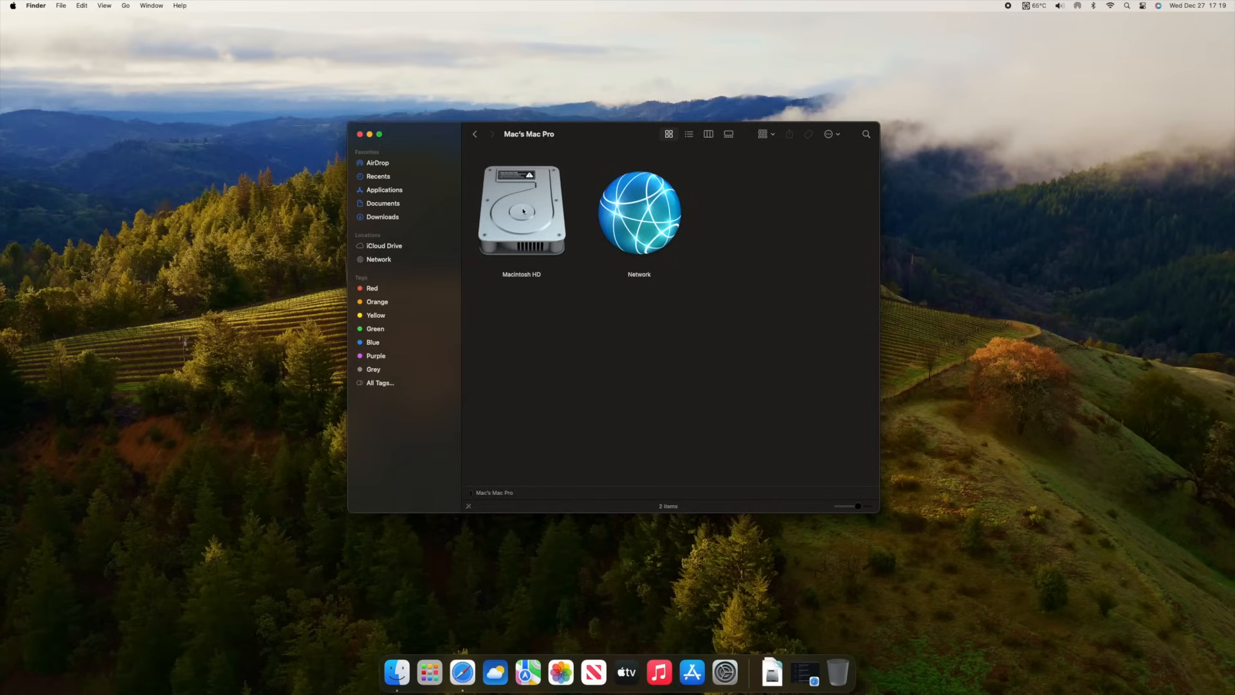
pyautogui.doubleClick(522, 209)
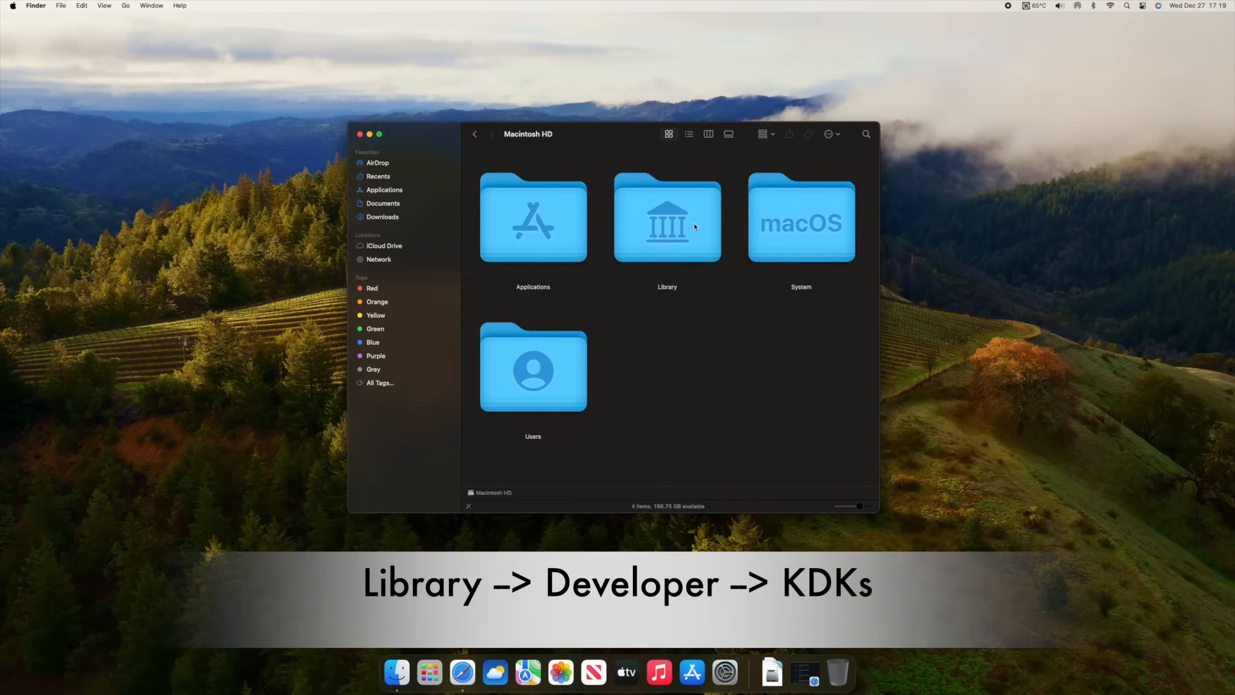
# Drill into Library > Developer > KDKs to list the installed .kdk folders and .pkg installers.
pyautogui.doubleClick(667, 219)
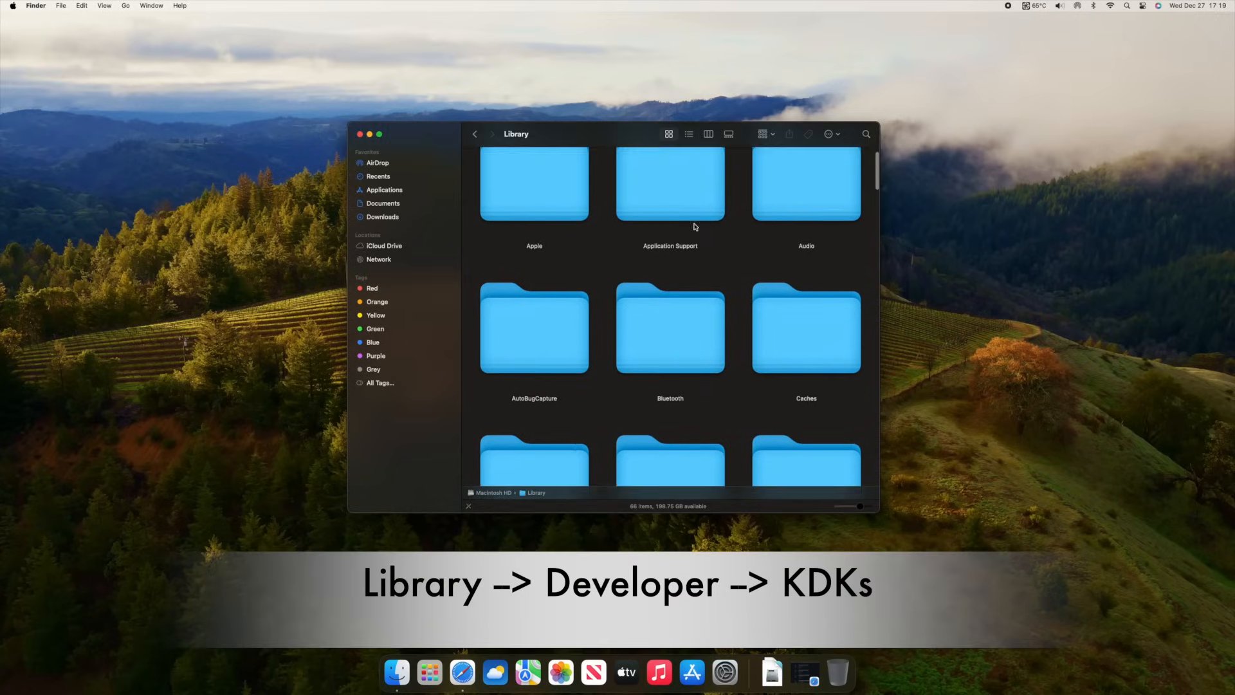
pyautogui.scroll(-3)
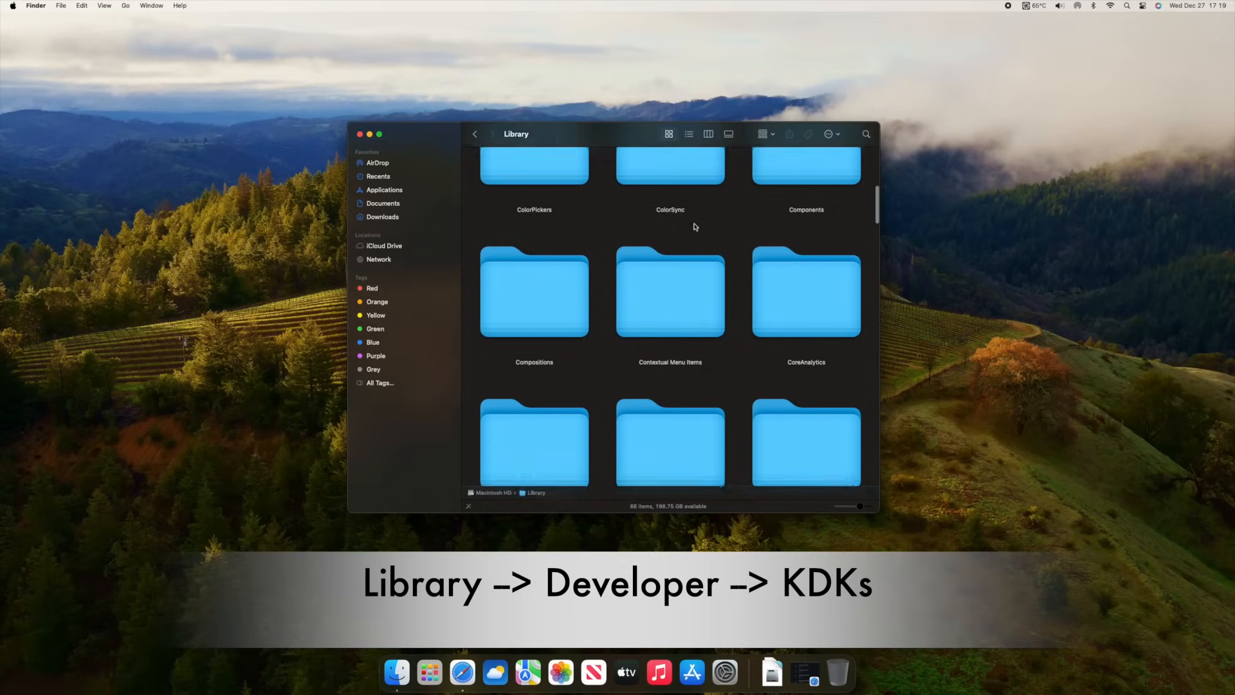
pyautogui.scroll(-3)
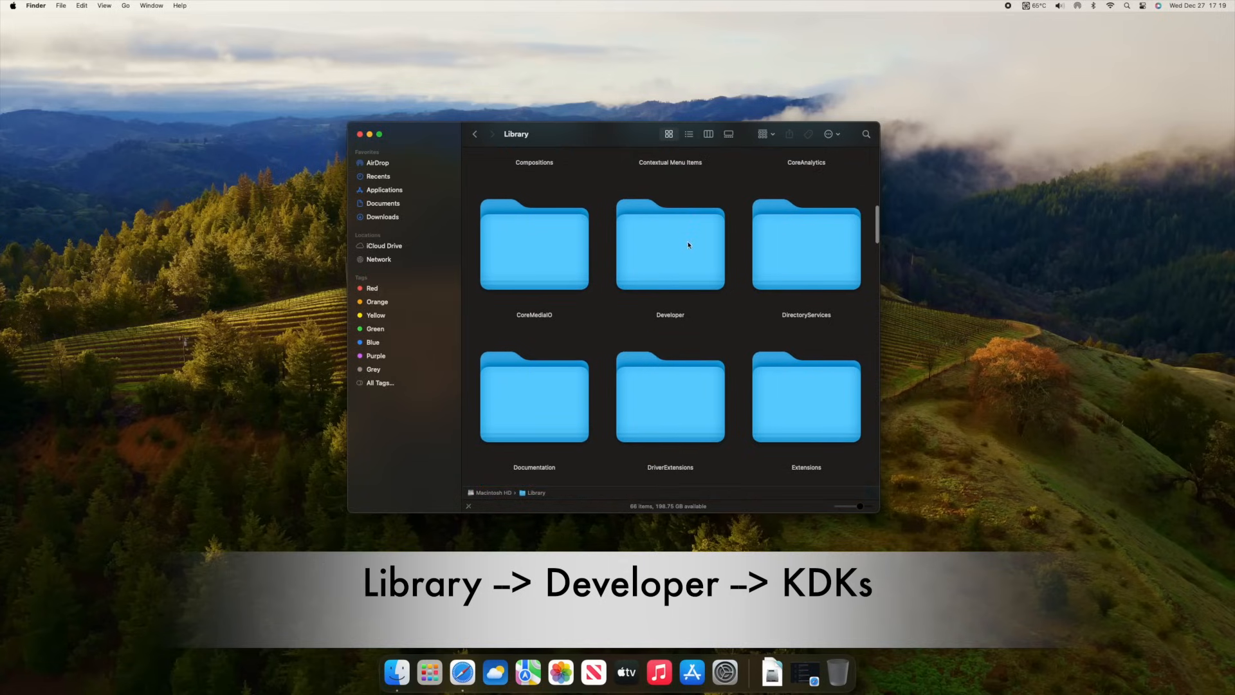
pyautogui.click(669, 244)
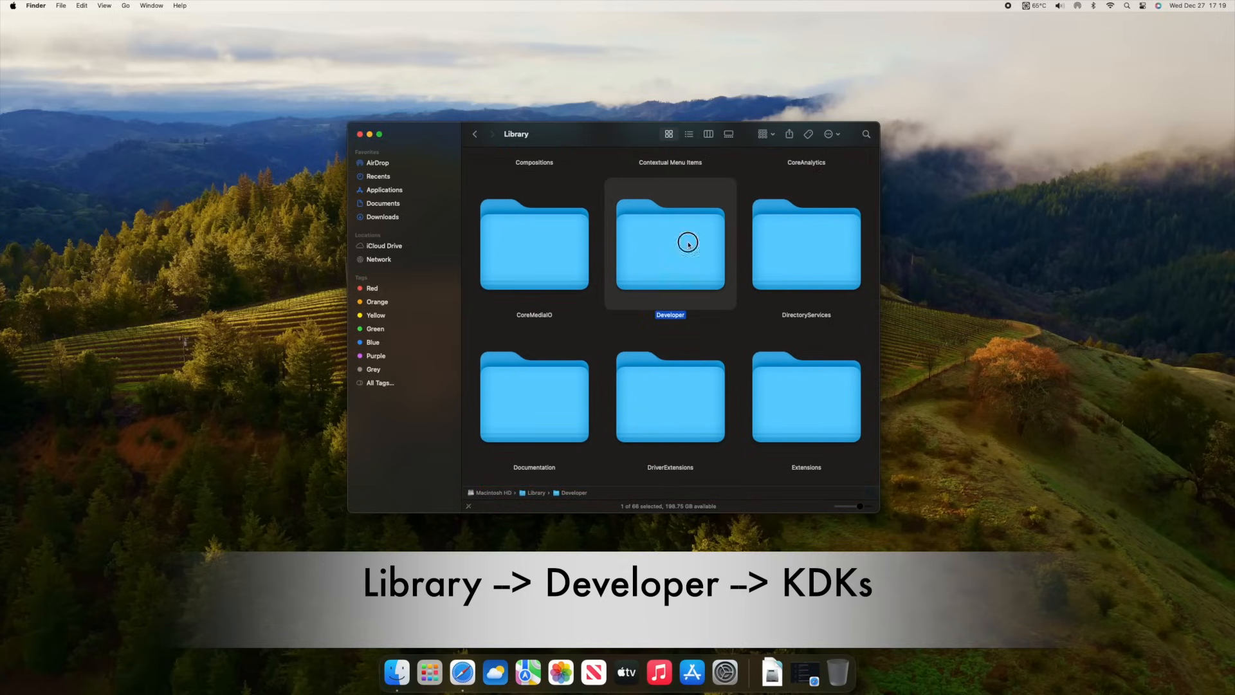
pyautogui.doubleClick(669, 242)
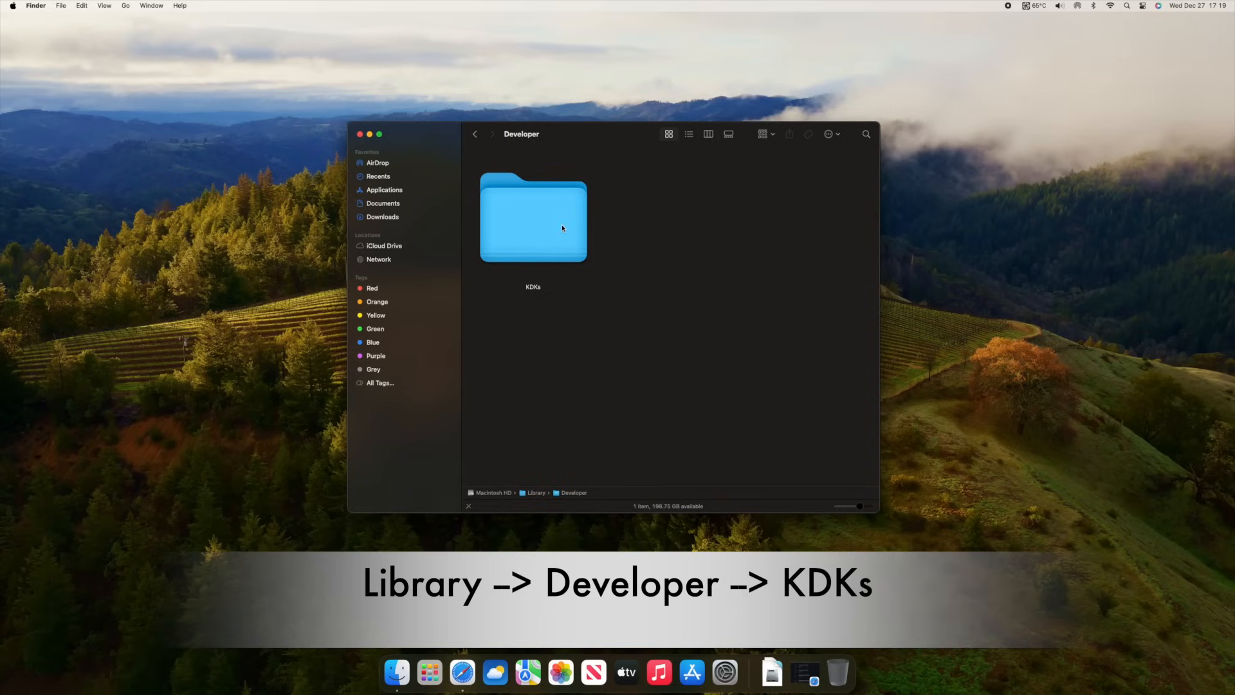
pyautogui.doubleClick(533, 219)
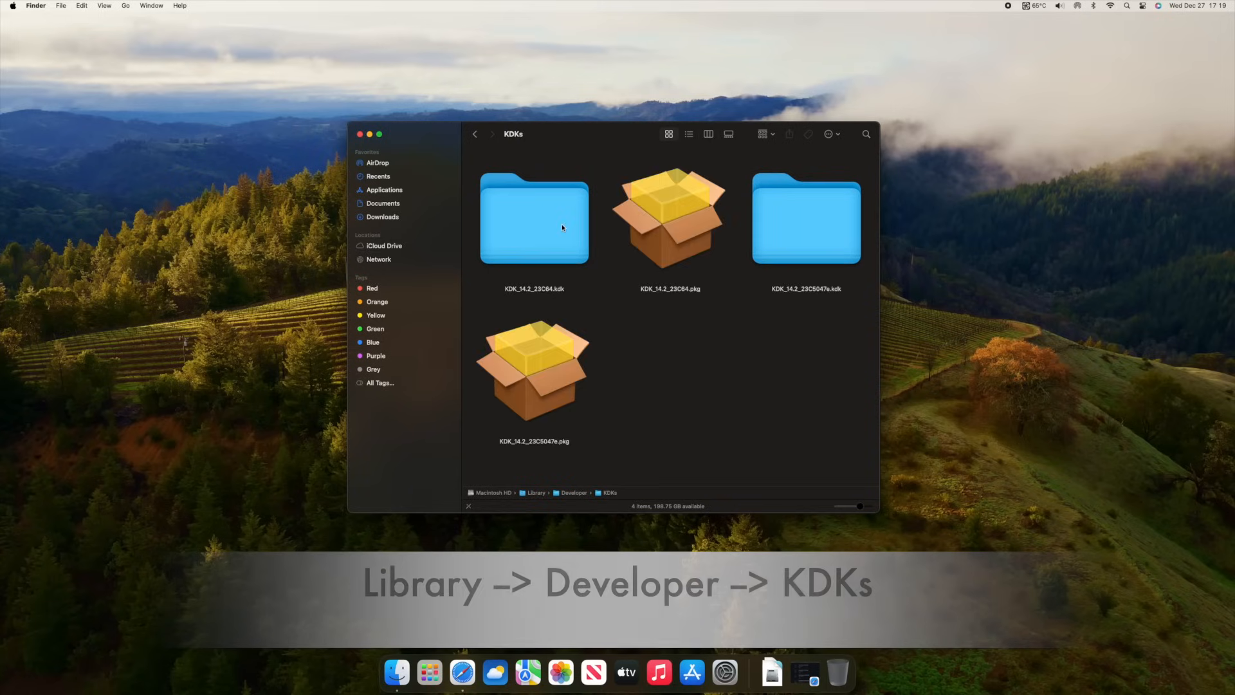